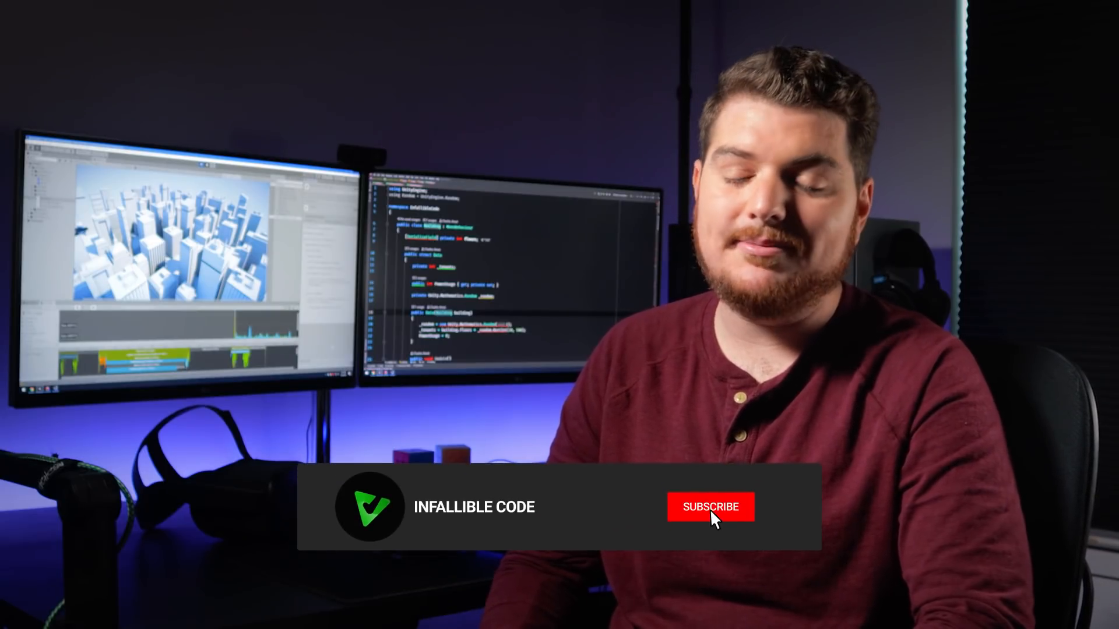
- Play the city scene and turn on the Game view Stats overlay
click(709, 506)
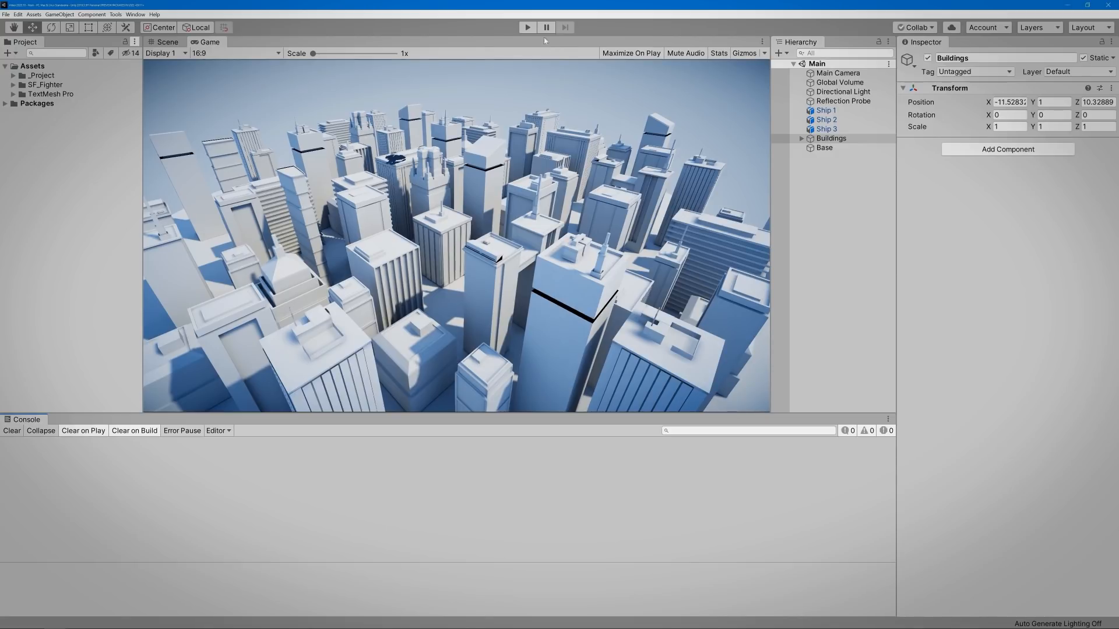
click(527, 28)
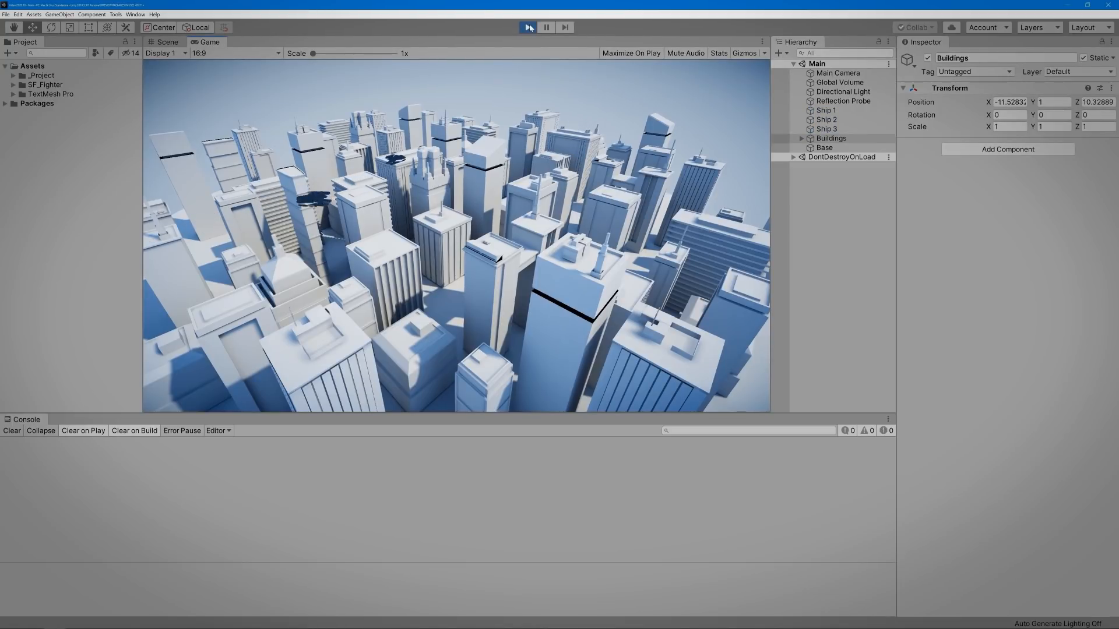
click(718, 53)
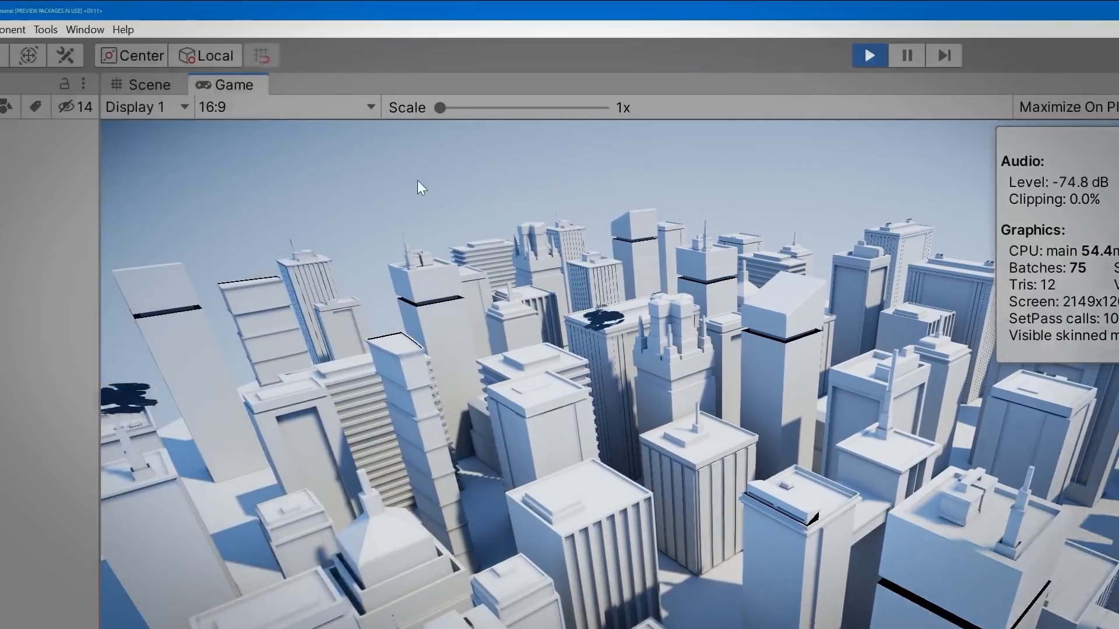
- Open the Profiler from Window > Analysis to record CPU usage
click(267, 29)
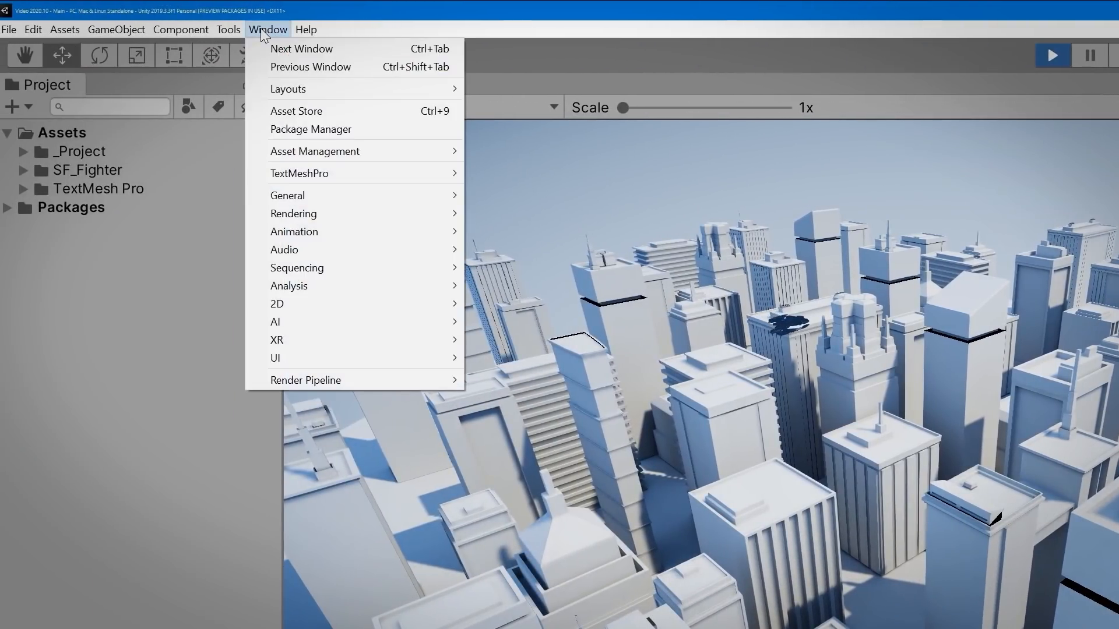
mouse_move(288, 286)
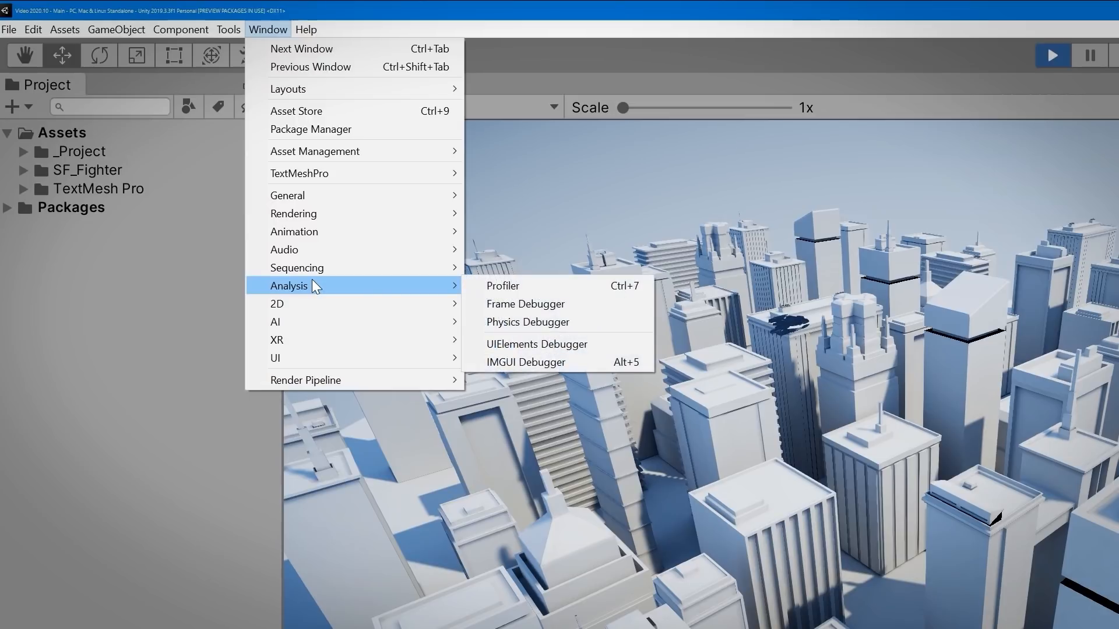
click(502, 285)
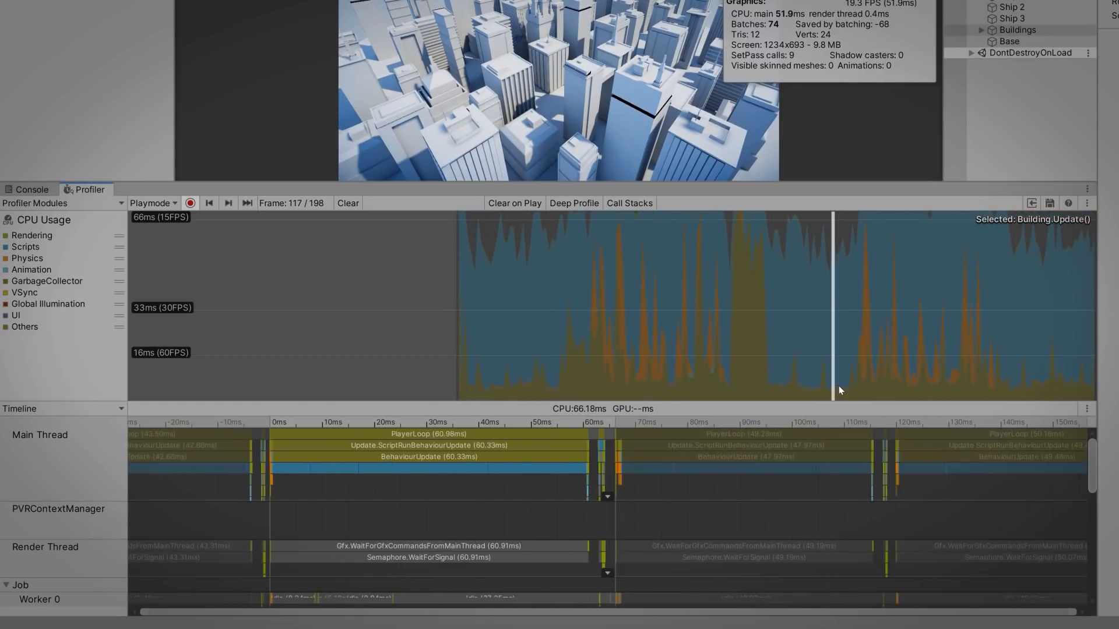
mouse_move(377, 502)
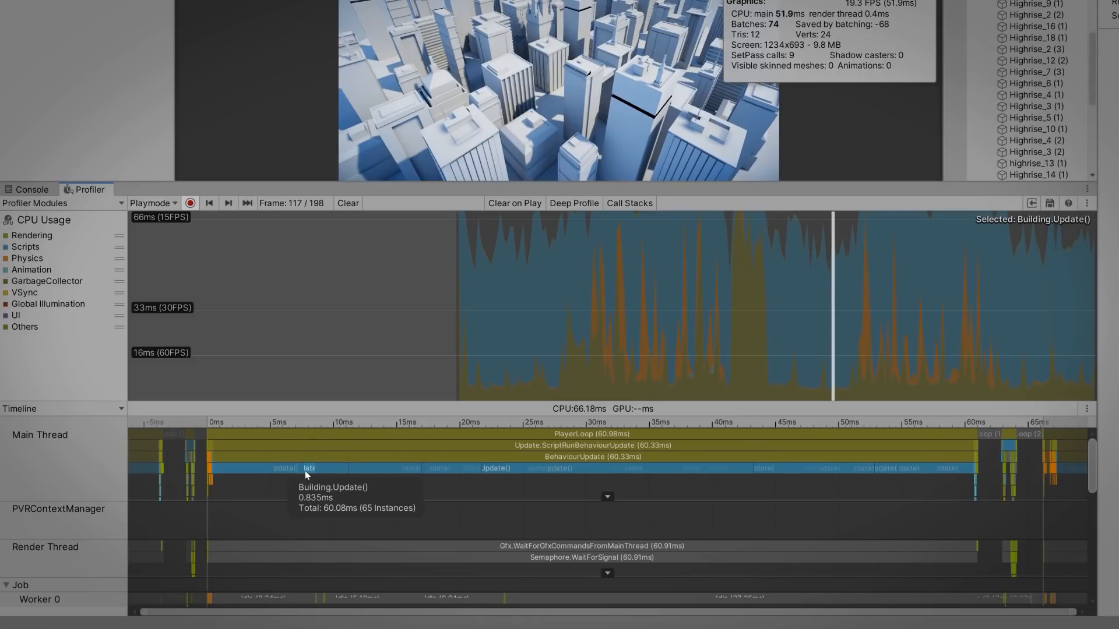
mouse_move(332, 473)
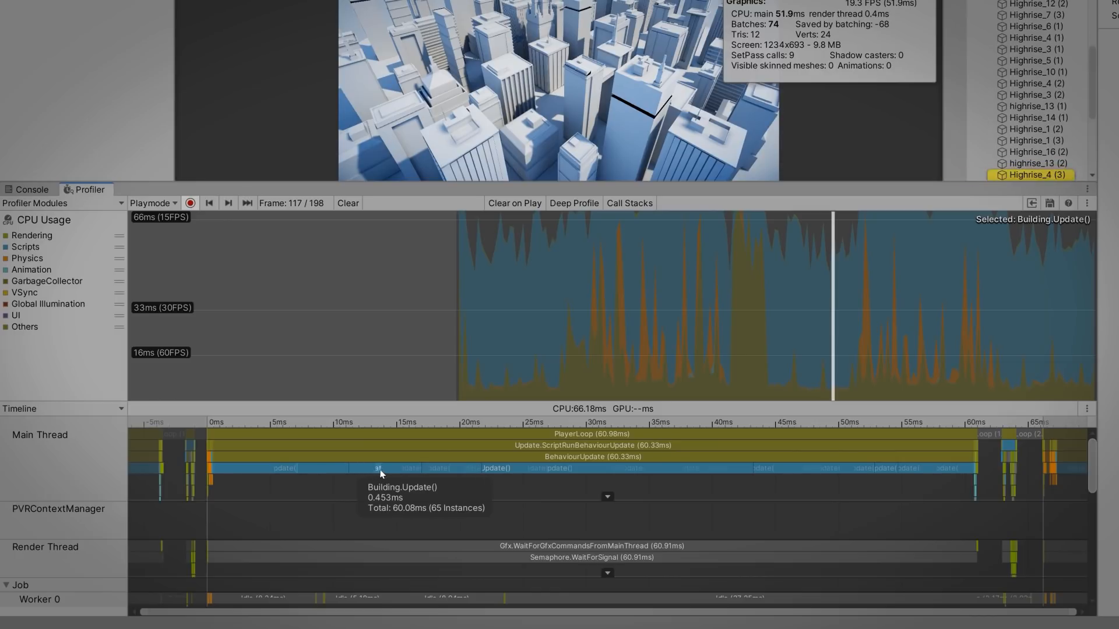
mouse_move(404, 471)
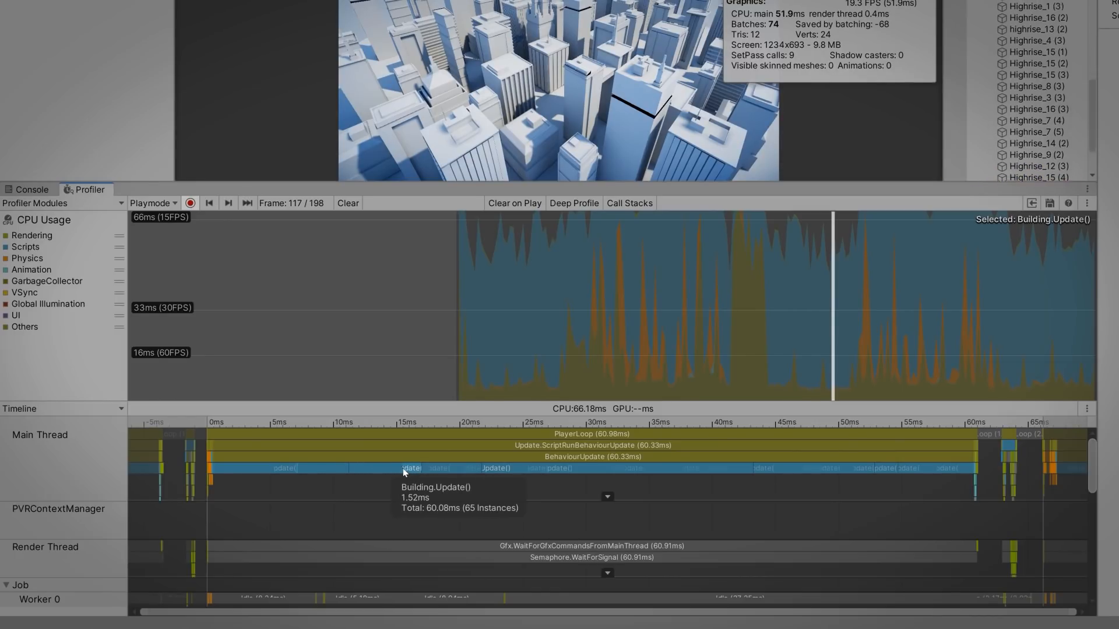